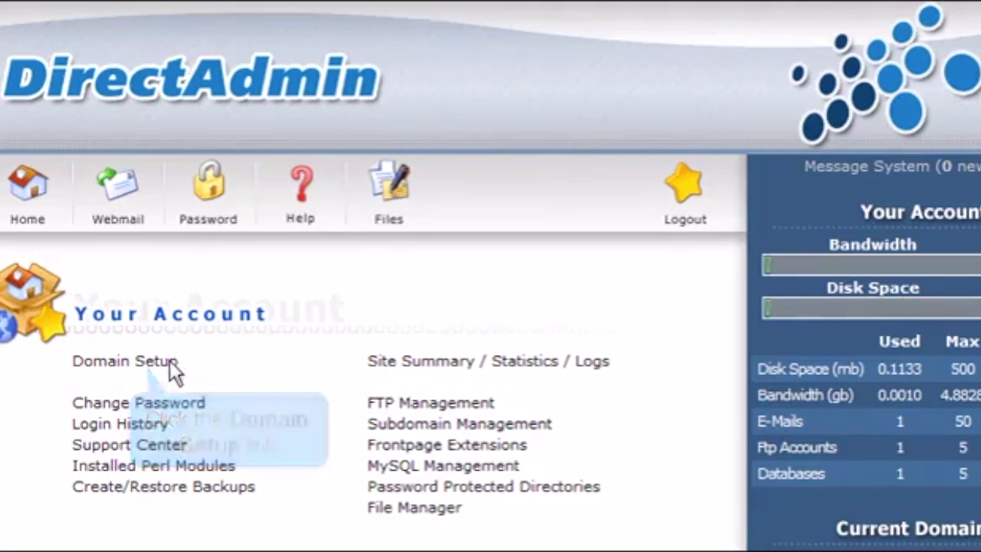
Show the Domain Setup list with the existing domain demo1234.com
{"action": "left_click", "coordinate": [126, 361]}
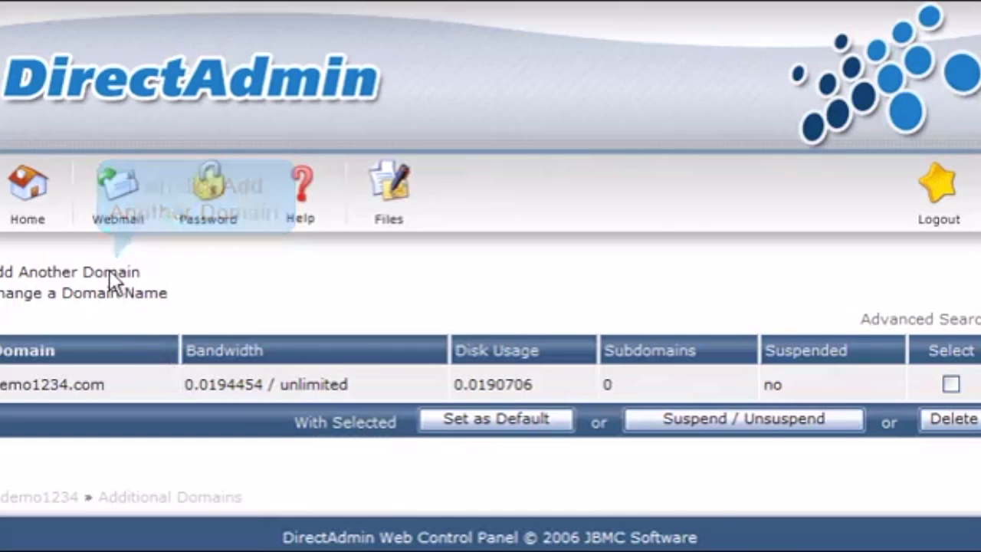
Fill the Create Domain form for anothersite.com with its own 500 bandwidth and 50 disk space
{"action": "left_click", "coordinate": [69, 271]}
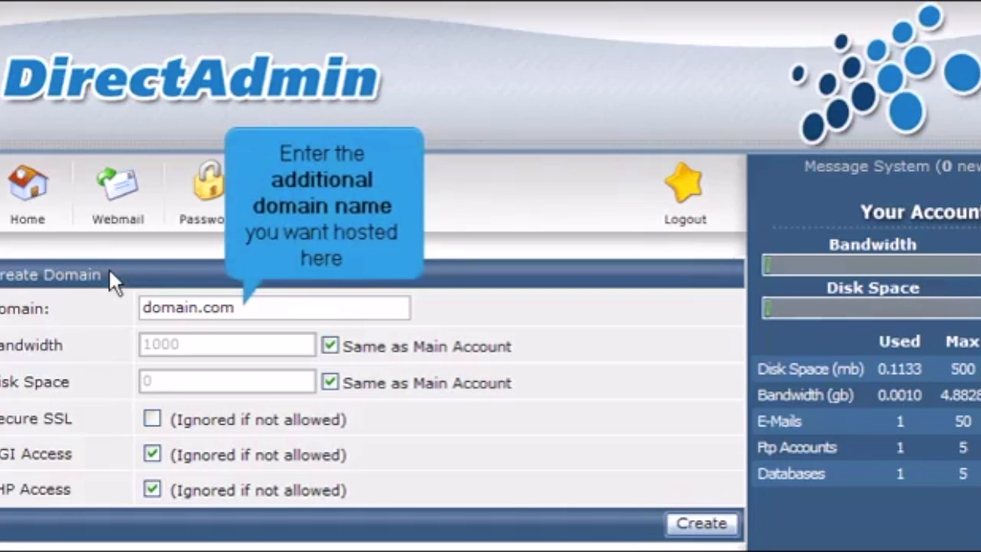
{"action": "type", "text": "anothersite"}
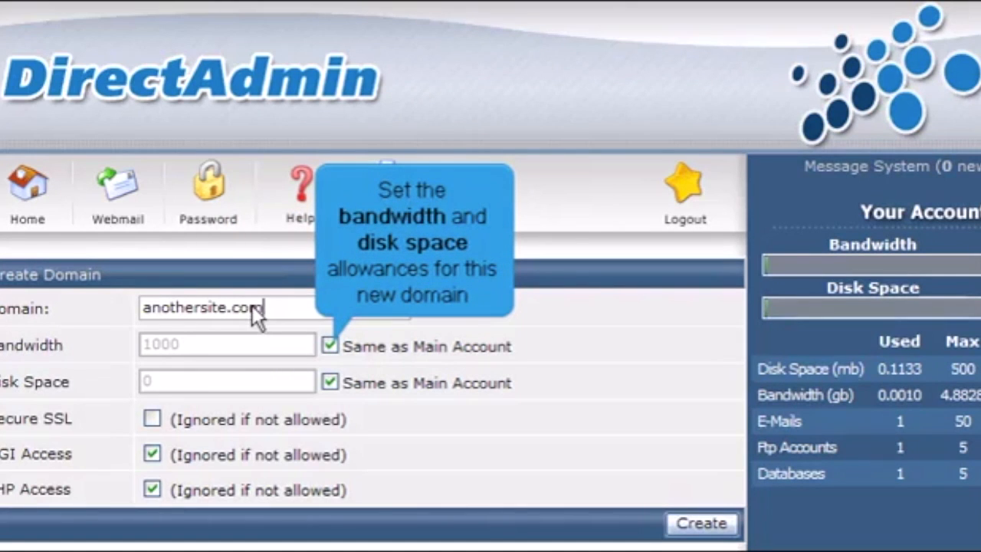
{"action": "left_click", "coordinate": [330, 346]}
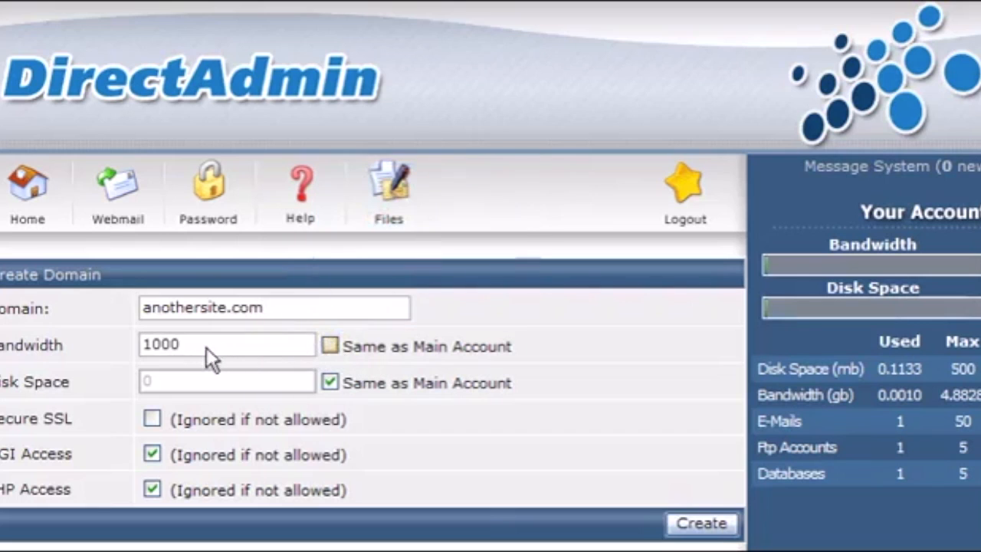
{"action": "type", "text": "500"}
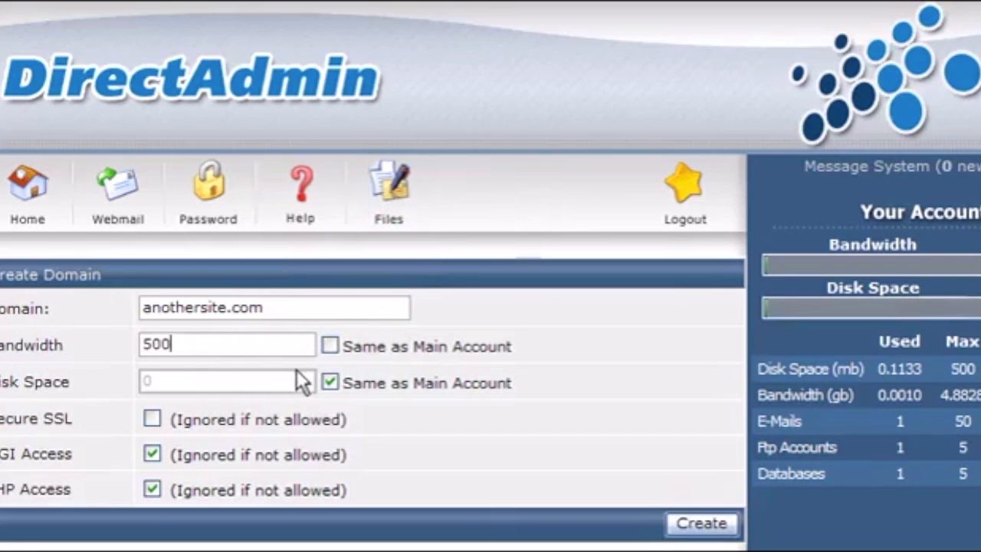
{"action": "left_click", "coordinate": [329, 381]}
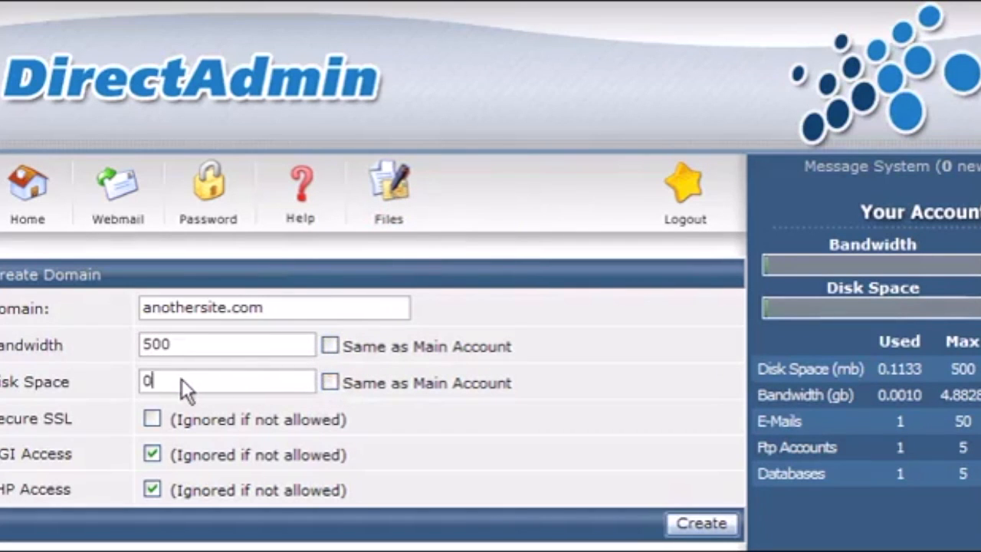
{"action": "type", "text": "5"}
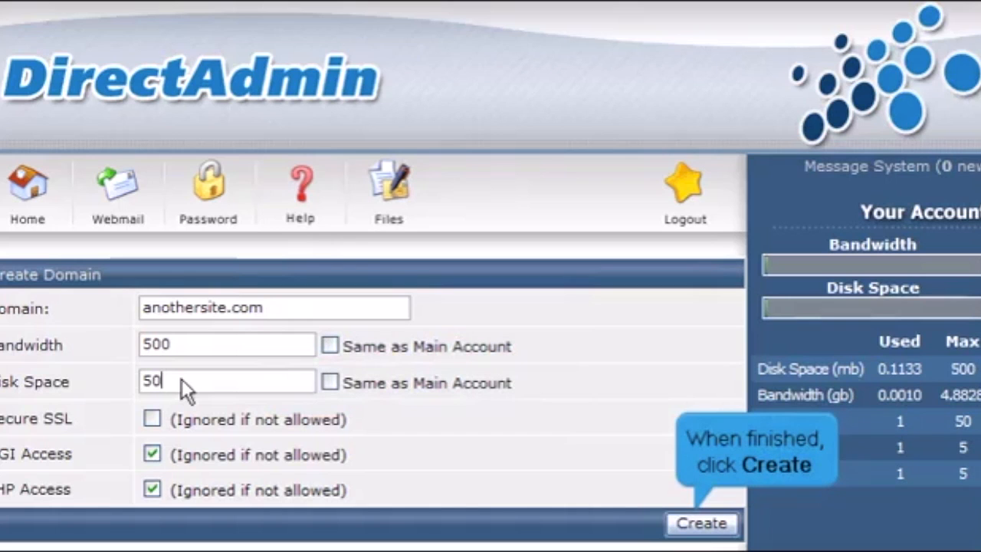
Submit the form so anothersite.com is created with its own limits
{"action": "left_click", "coordinate": [700, 524]}
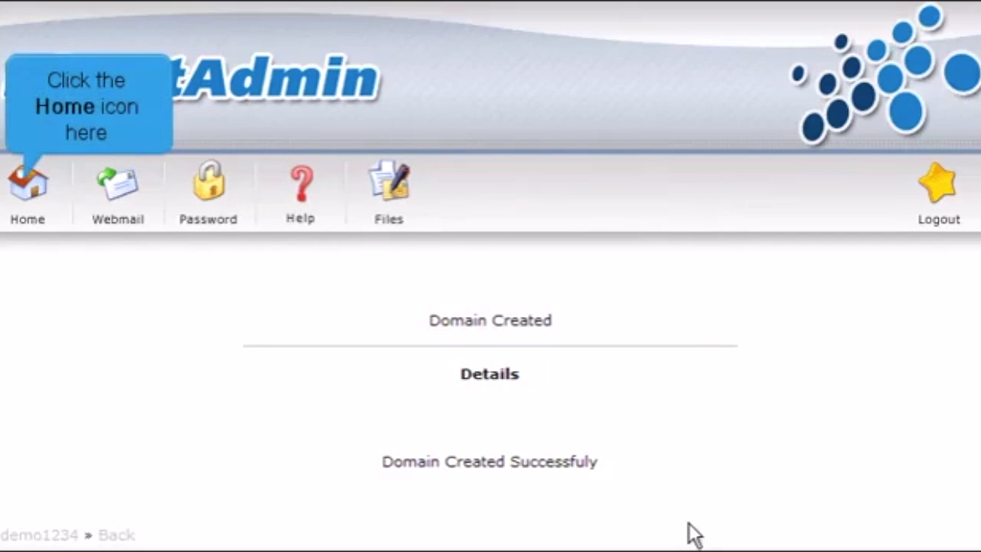
{"action": "mouse_move", "coordinate": [77, 222]}
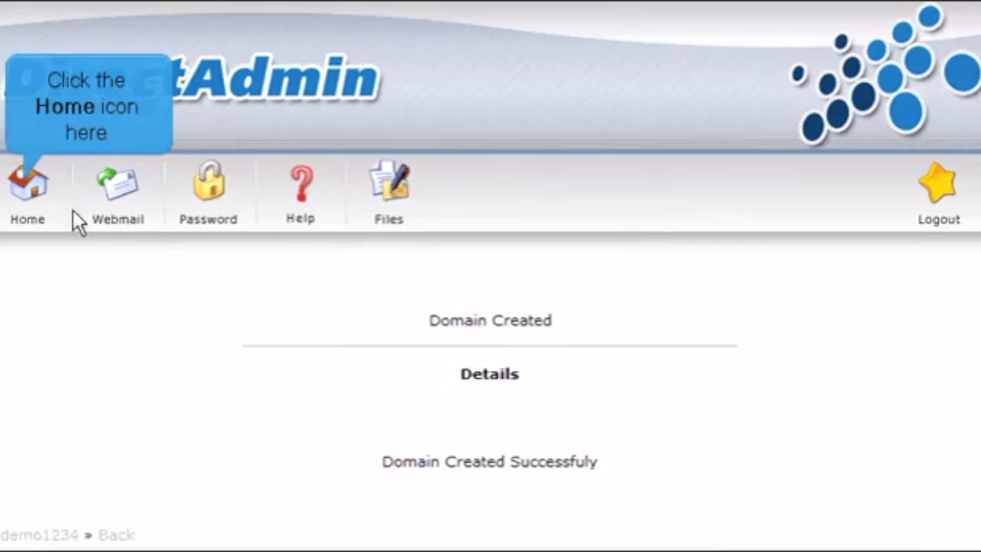
Return home and confirm anothersite.com shows as the current managed domain
{"action": "left_click", "coordinate": [28, 183]}
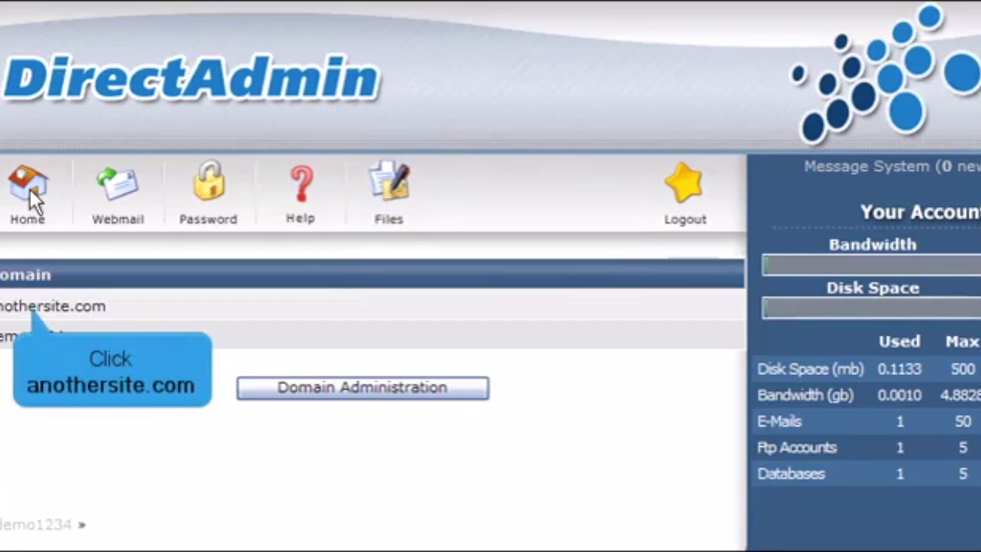
{"action": "mouse_move", "coordinate": [62, 305]}
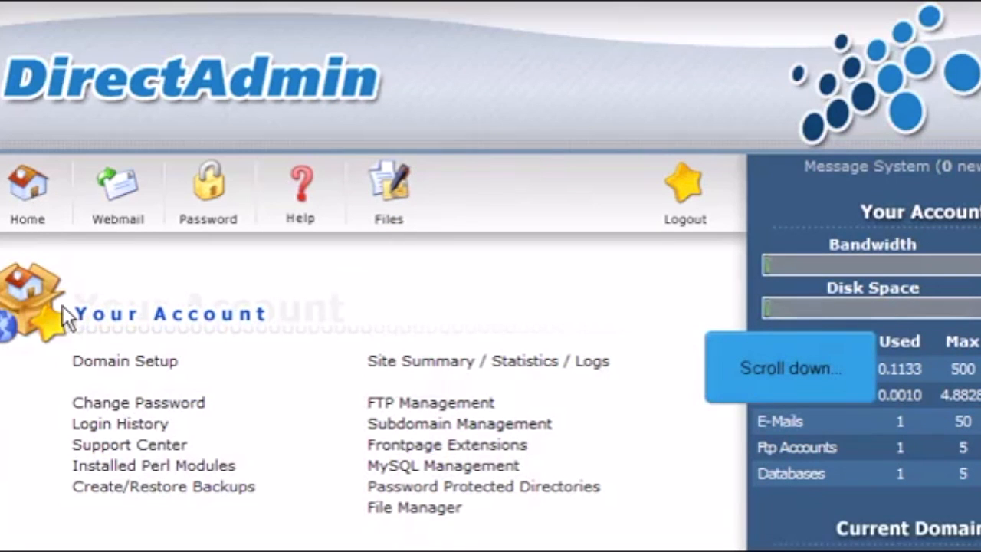
{"action": "scroll", "scroll_direction": "down", "scroll_amount": 3}
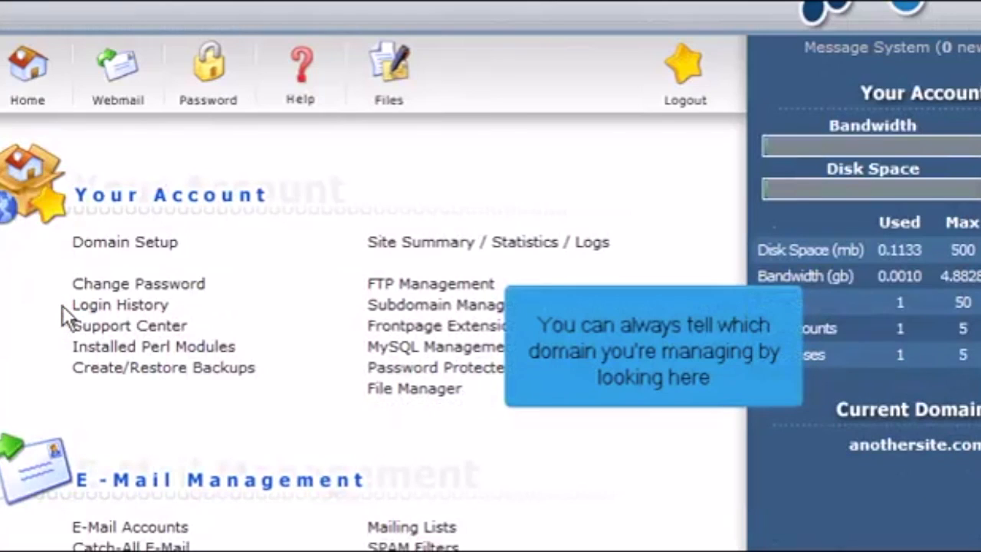